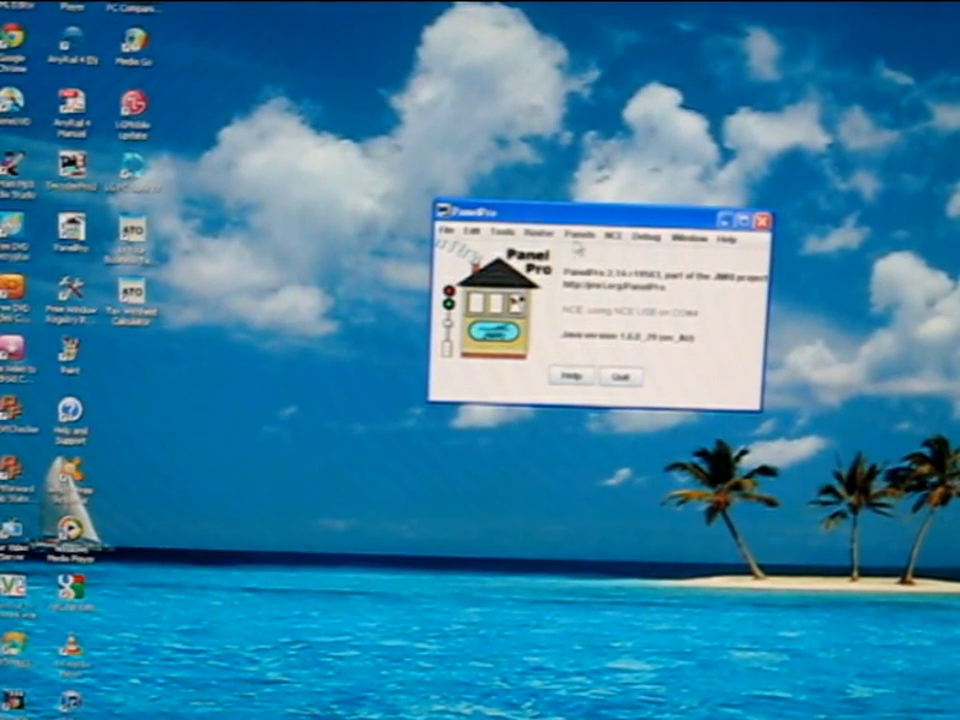
# - Create a new panel with its Panel Editor from the Panels menu
pyautogui.click(588, 236)
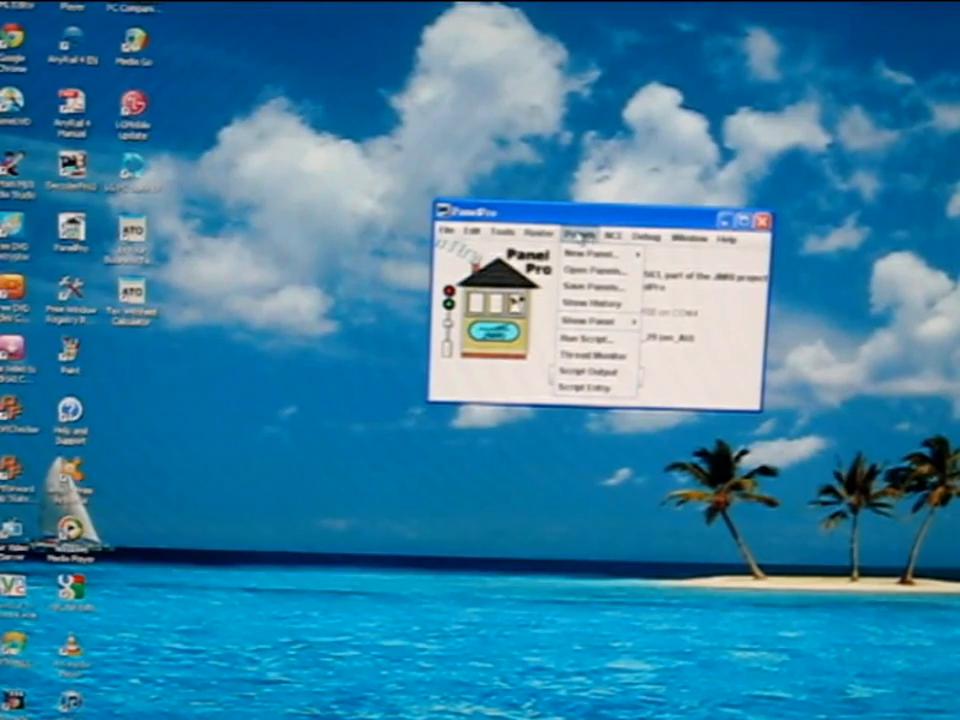
pyautogui.moveTo(584, 258)
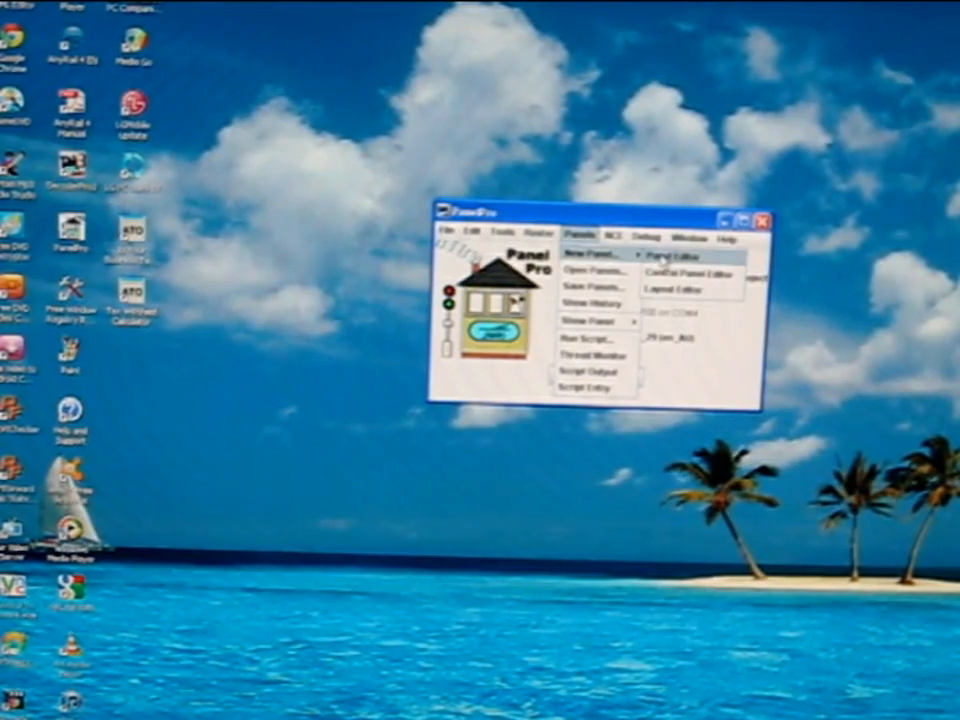
pyautogui.click(672, 256)
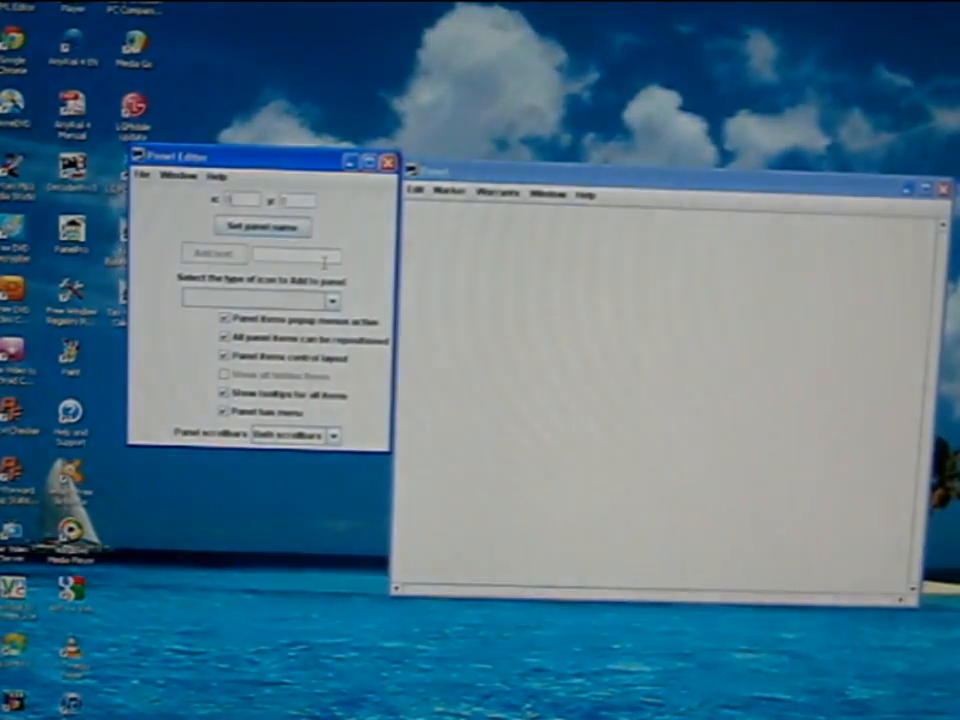
# - Name the panel via Set panel name, then list the icon types that can be added
pyautogui.click(260, 224)
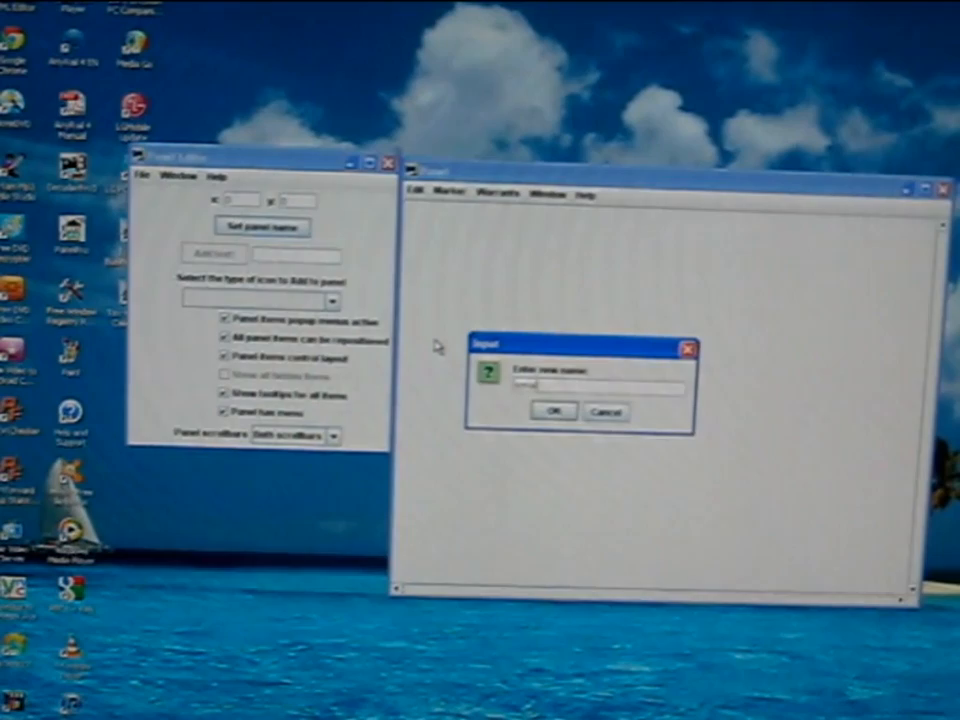
pyautogui.write('2')
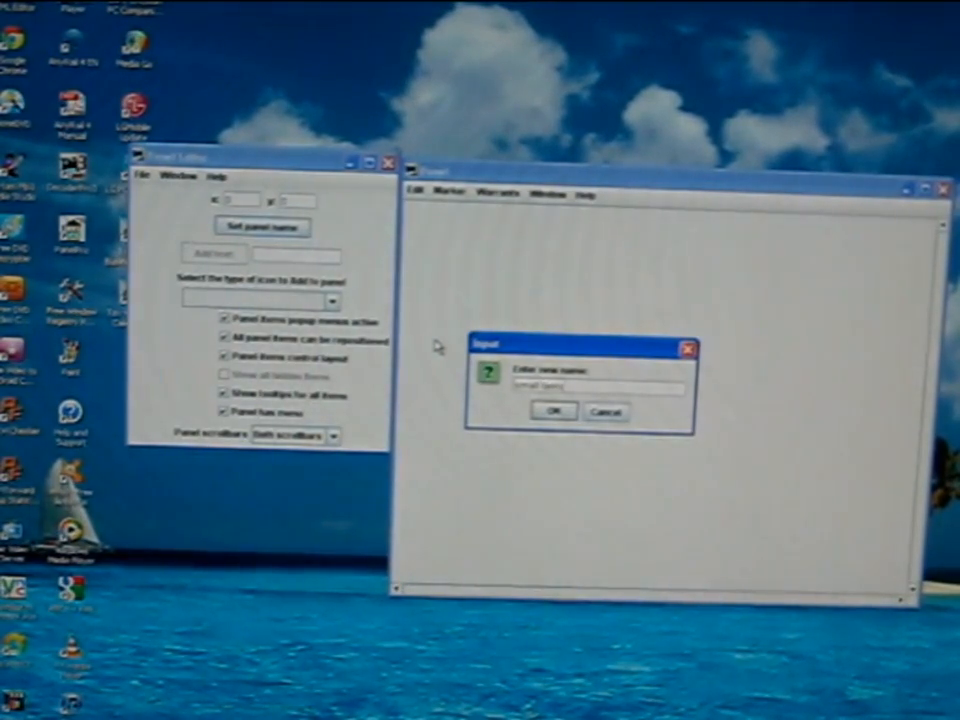
pyautogui.click(556, 412)
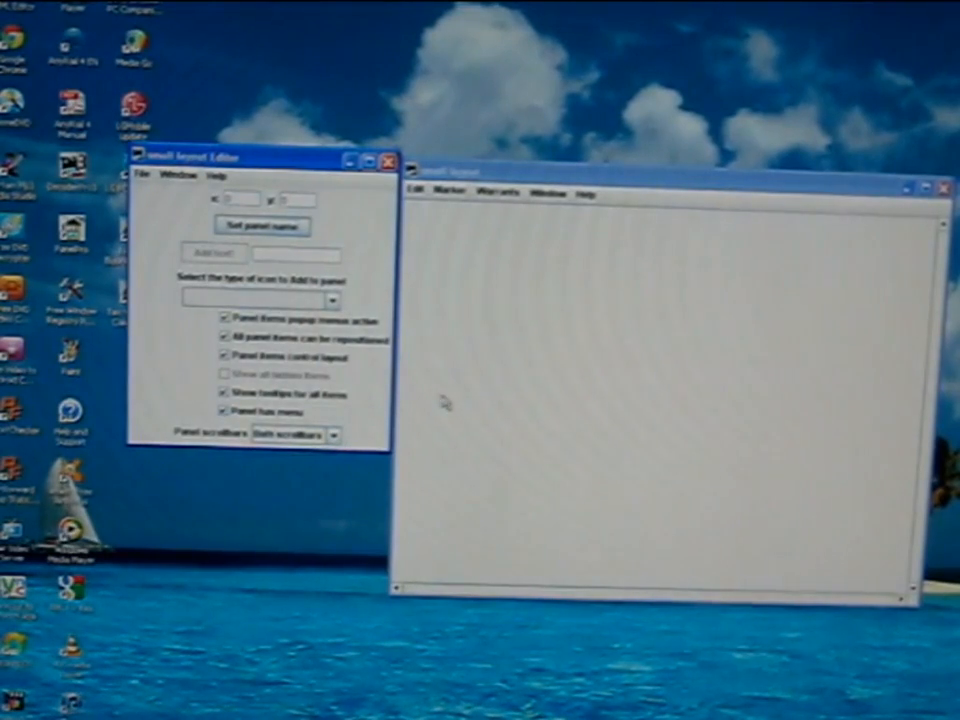
pyautogui.click(328, 300)
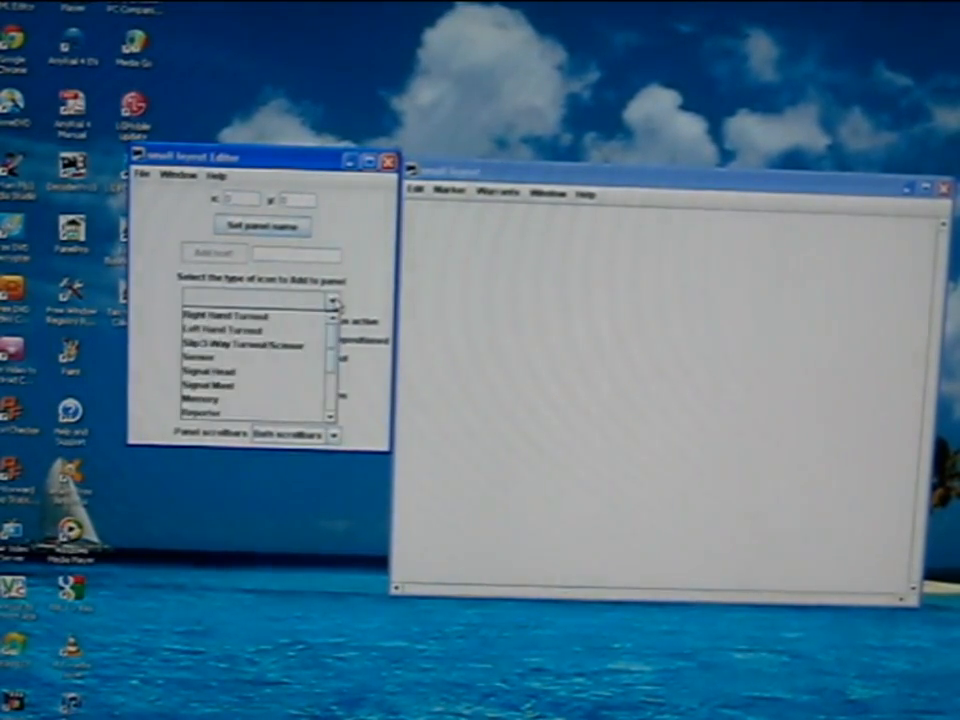
# - Add two Left Hand Turnout icons and drag them toward the panel centre
pyautogui.click(230, 330)
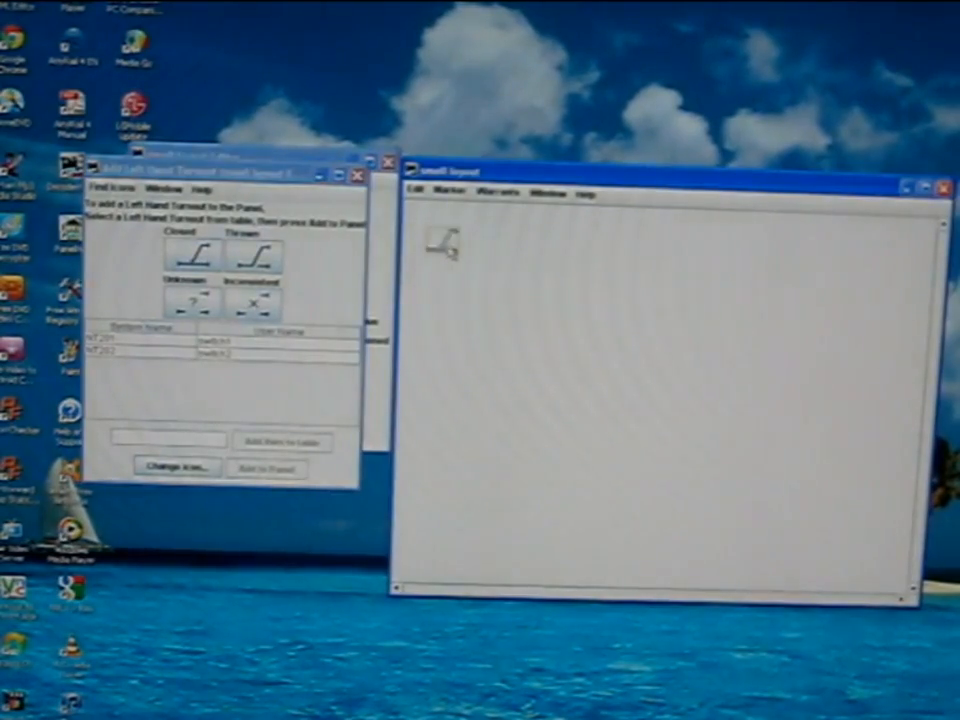
pyautogui.moveTo(440, 240); pyautogui.dragTo(570, 384)
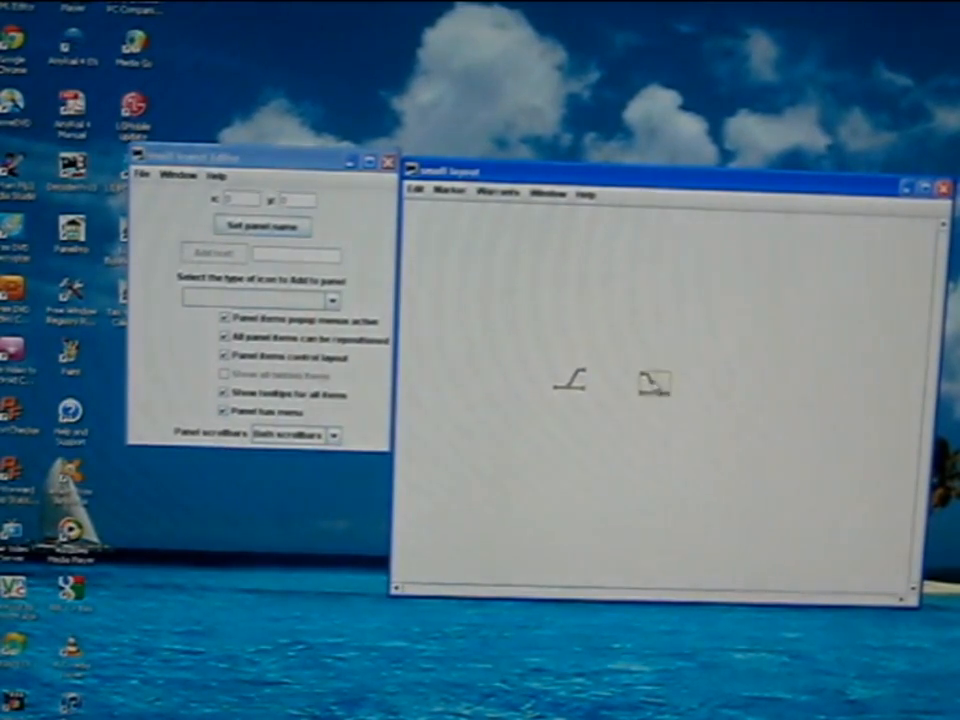
# - Rotate the second turnout by degrees and place it beside the first turnout
pyautogui.rightClick(656, 376)
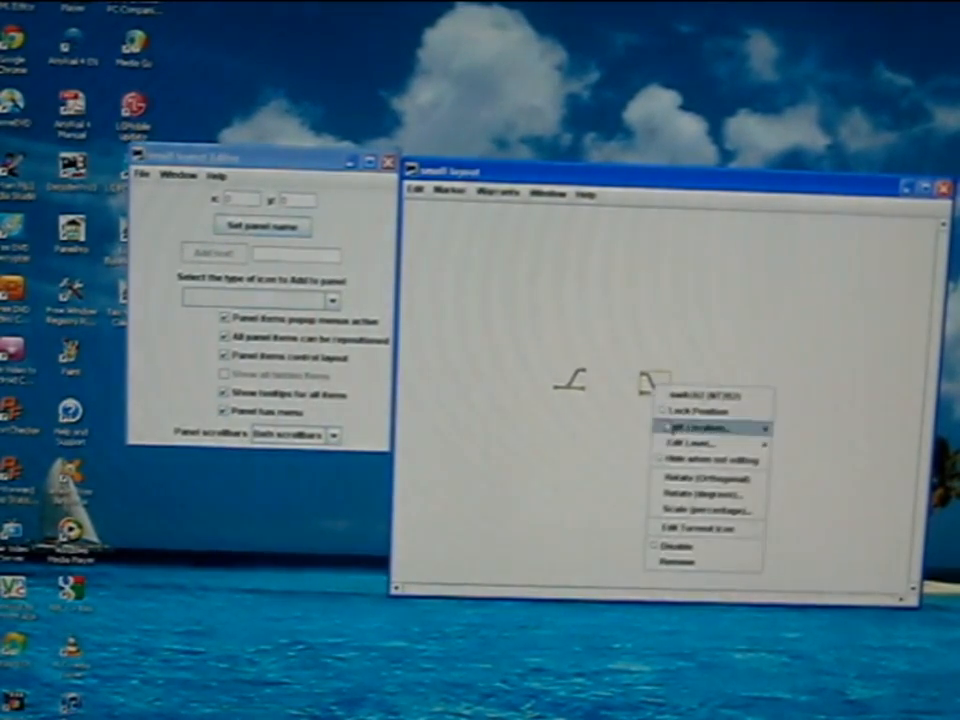
pyautogui.click(696, 426)
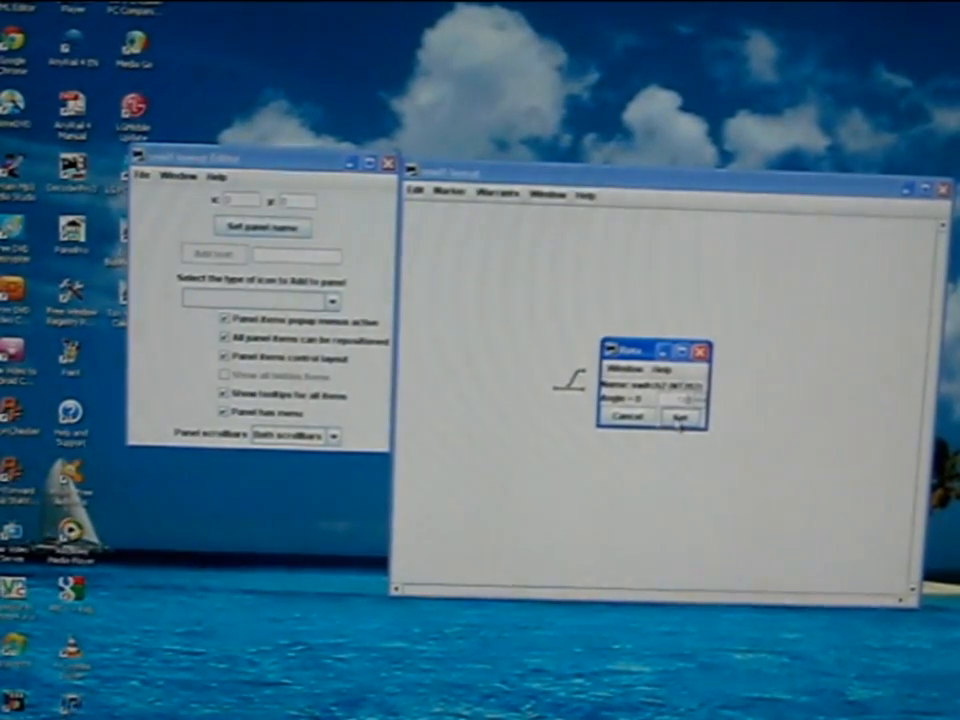
pyautogui.click(680, 416)
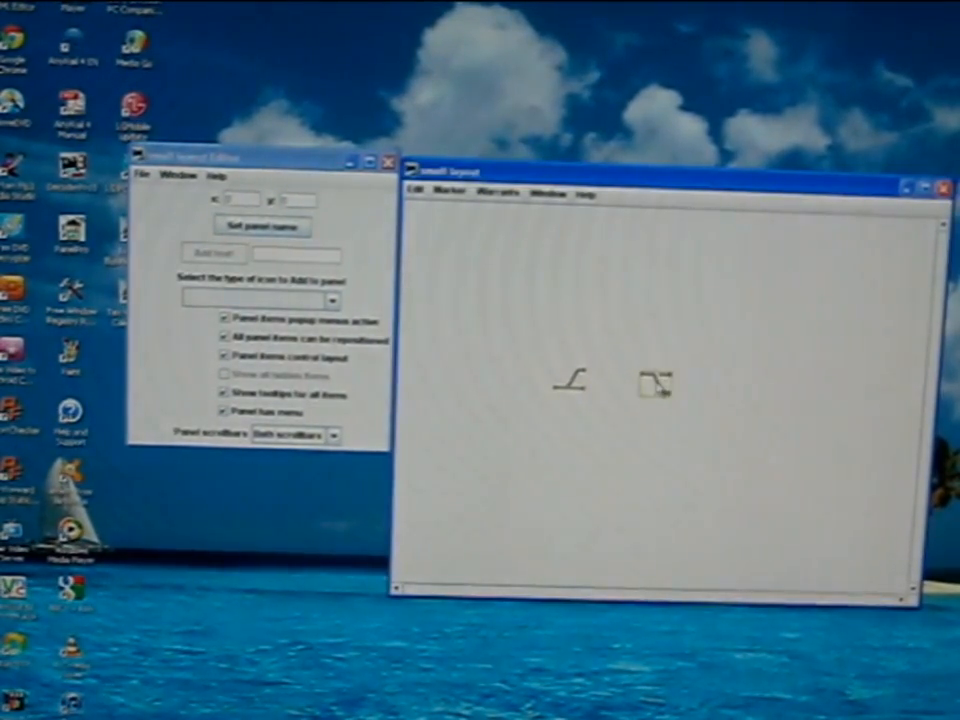
pyautogui.moveTo(652, 384); pyautogui.dragTo(612, 400)
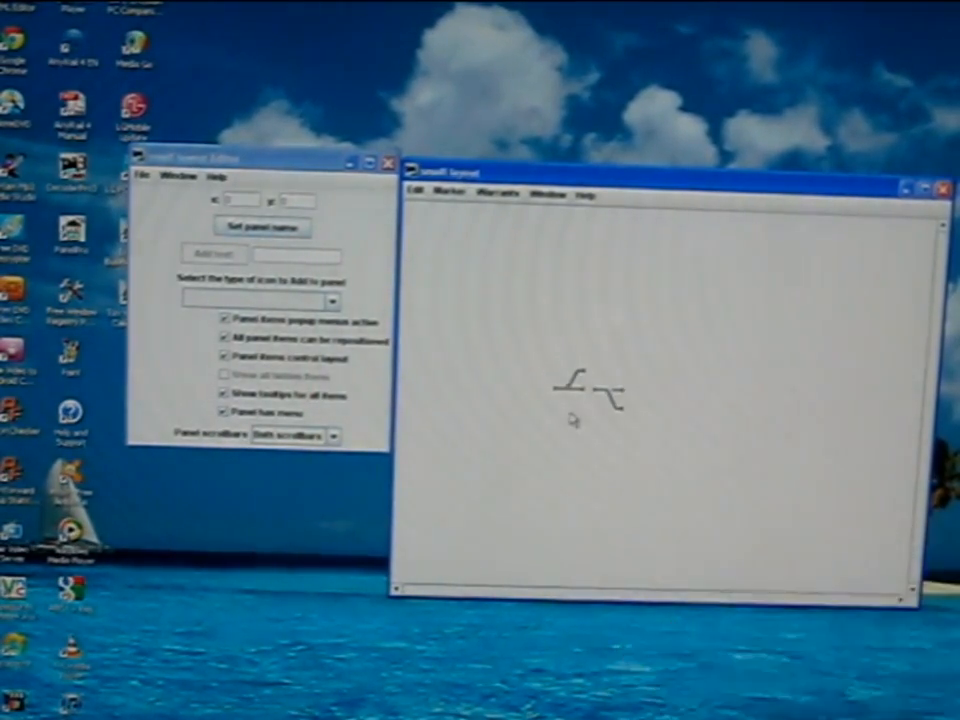
# - Nudge the rotated turnout so its track ends line up against the first turnout
pyautogui.click(576, 384)
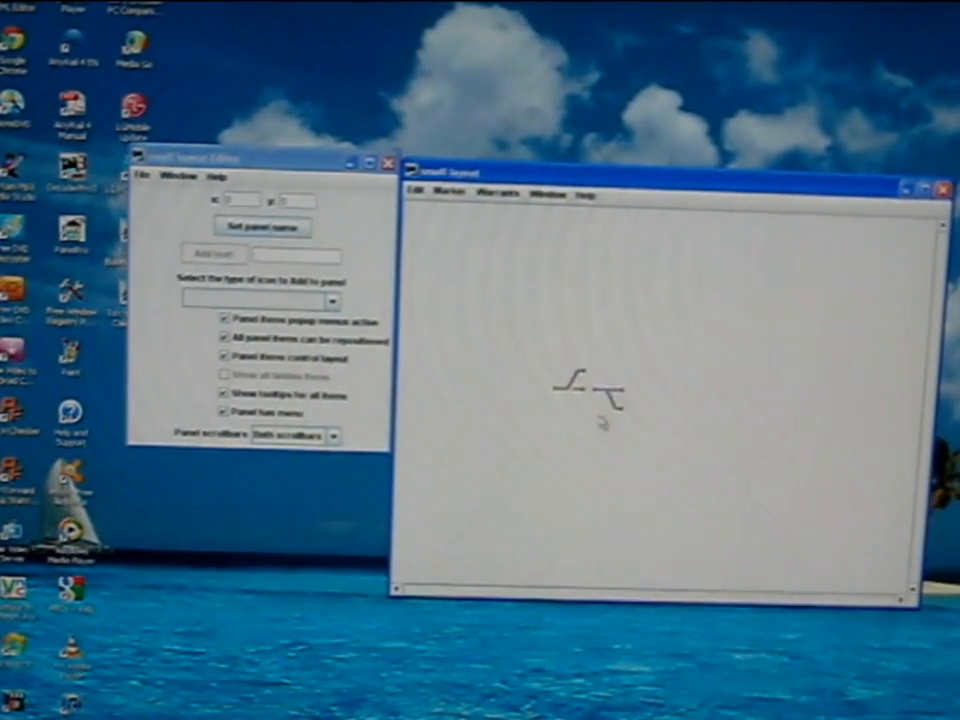
pyautogui.moveTo(616, 468)
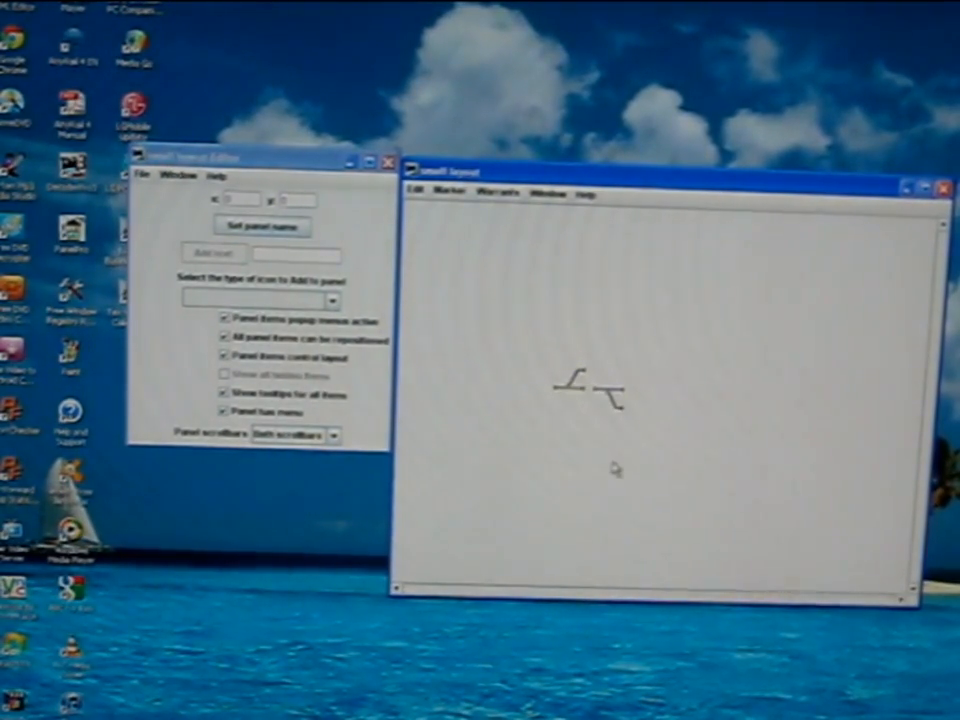
pyautogui.moveTo(604, 456)
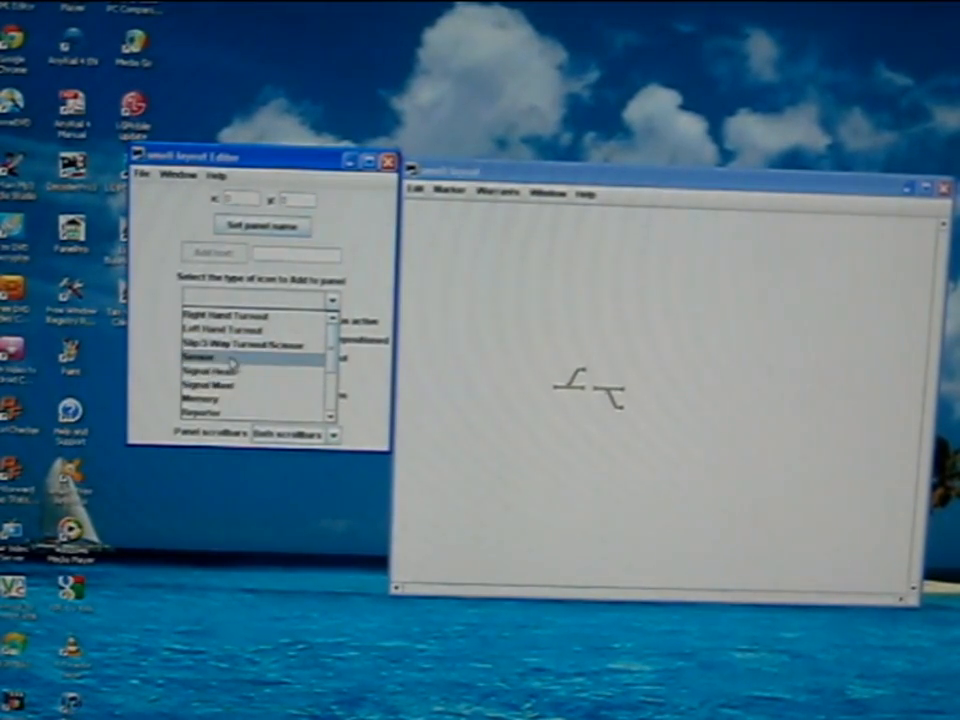
# - Add plain Icon straight track sections and connect them to every turnout branch
pyautogui.scroll(-3)
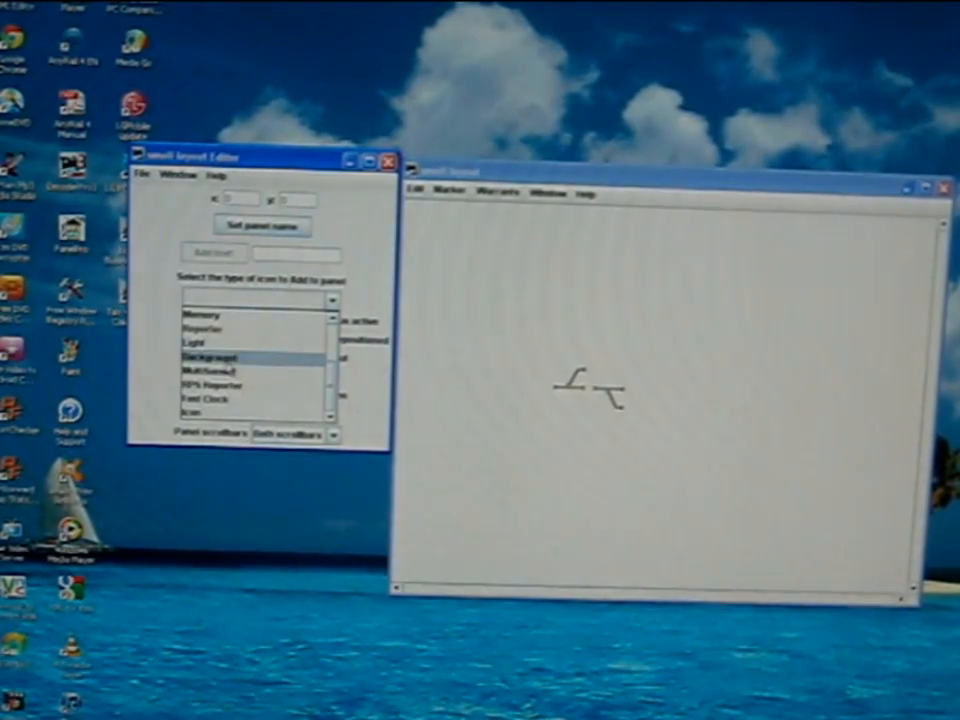
pyautogui.click(200, 410)
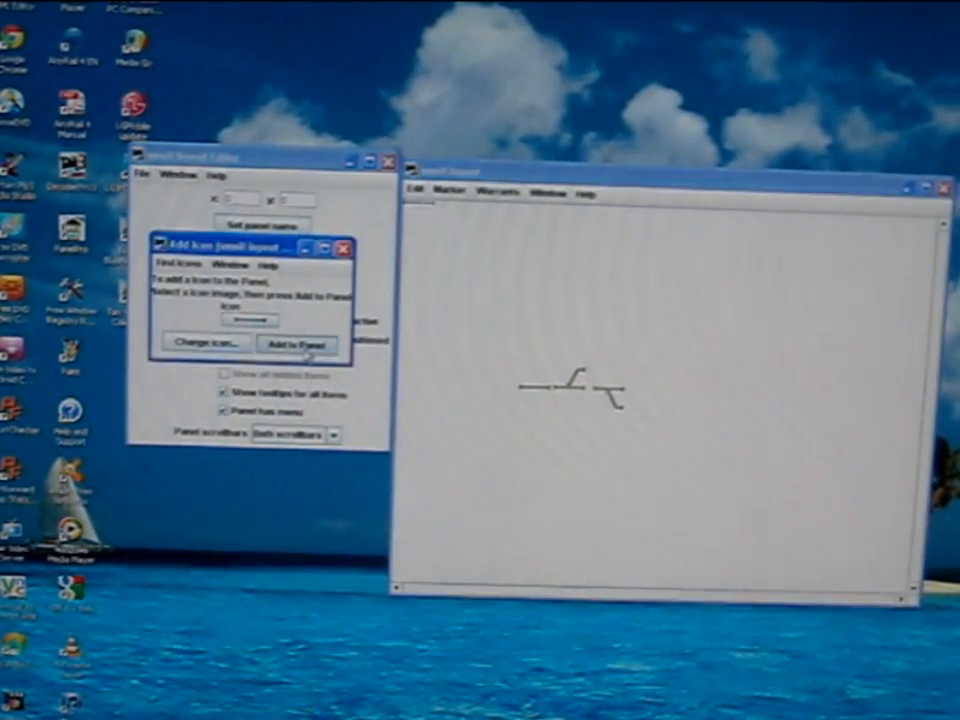
pyautogui.click(296, 344)
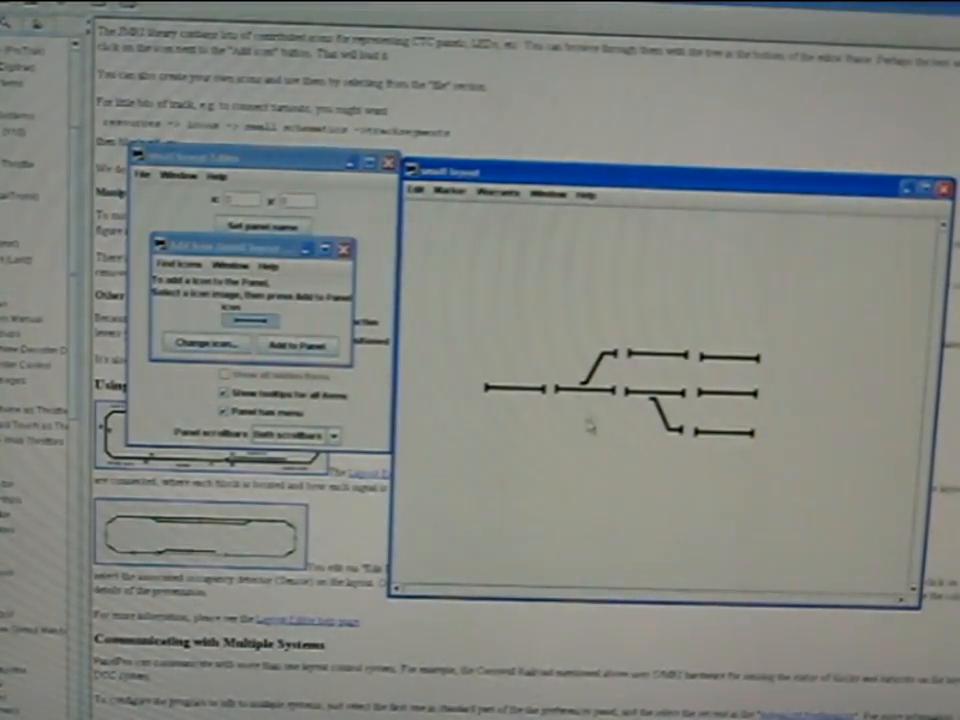
pyautogui.moveTo(658, 450)
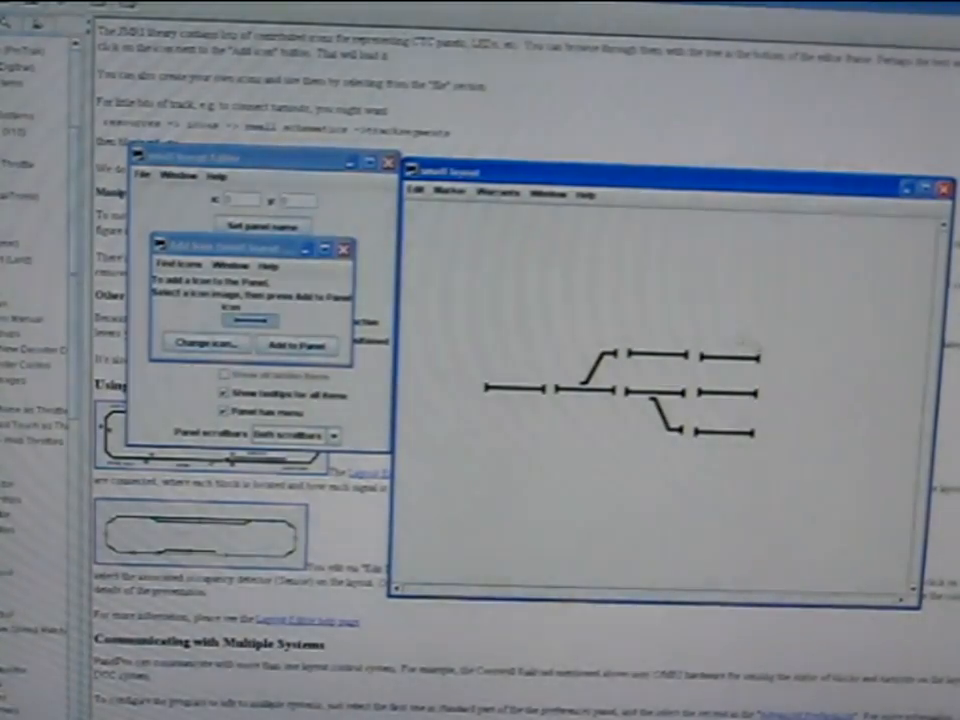
pyautogui.moveTo(476, 308)
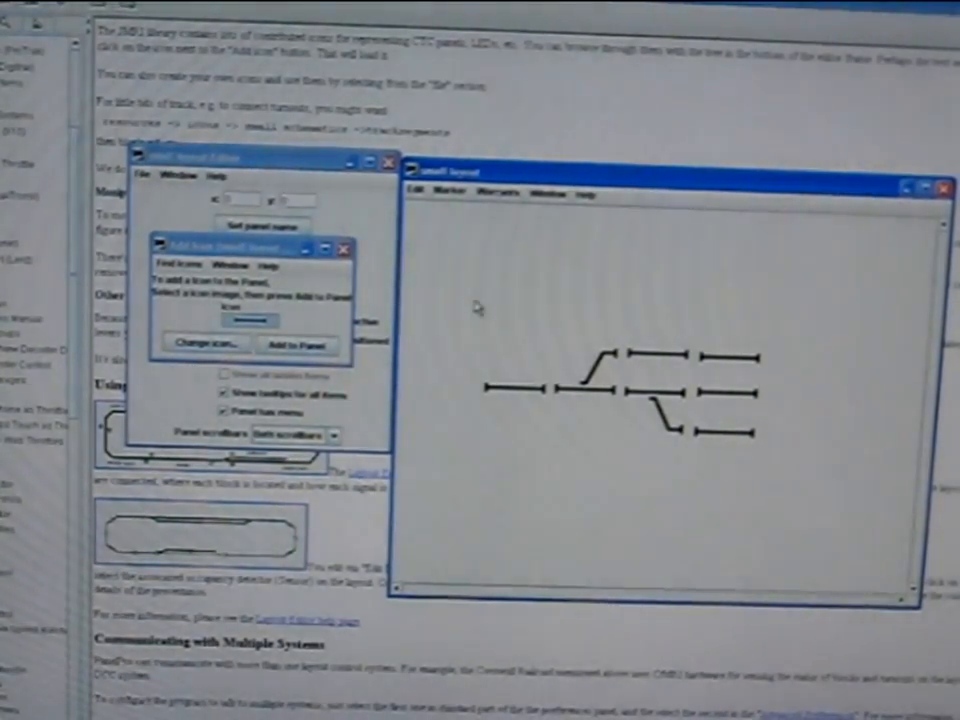
# - Browse the panel's File and Warrants menus and return to the PanelPro main window
pyautogui.click(414, 188)
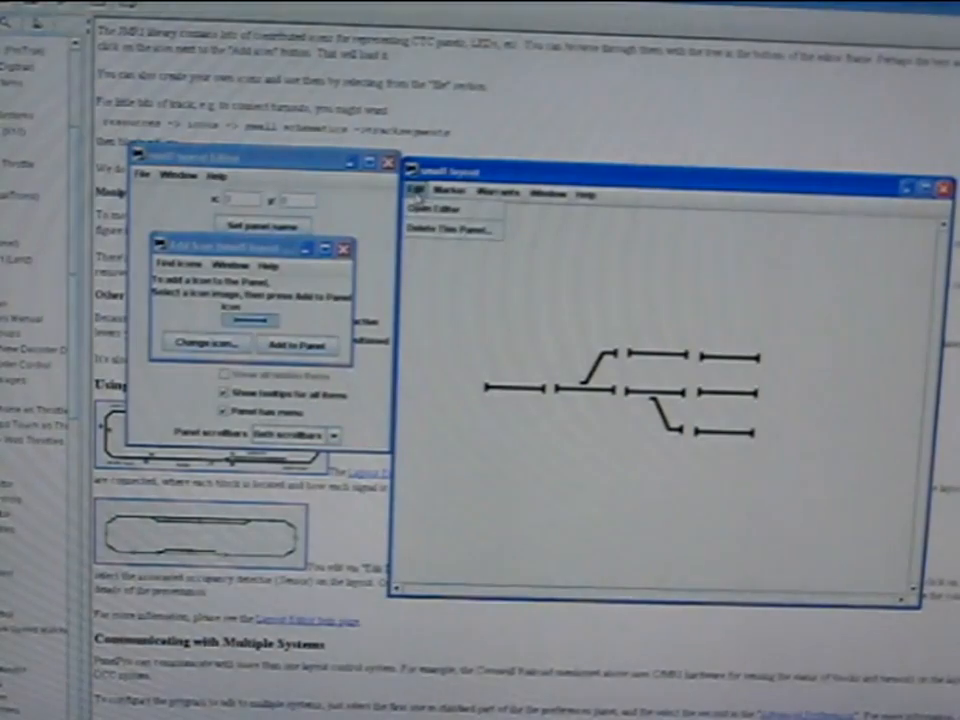
pyautogui.click(498, 192)
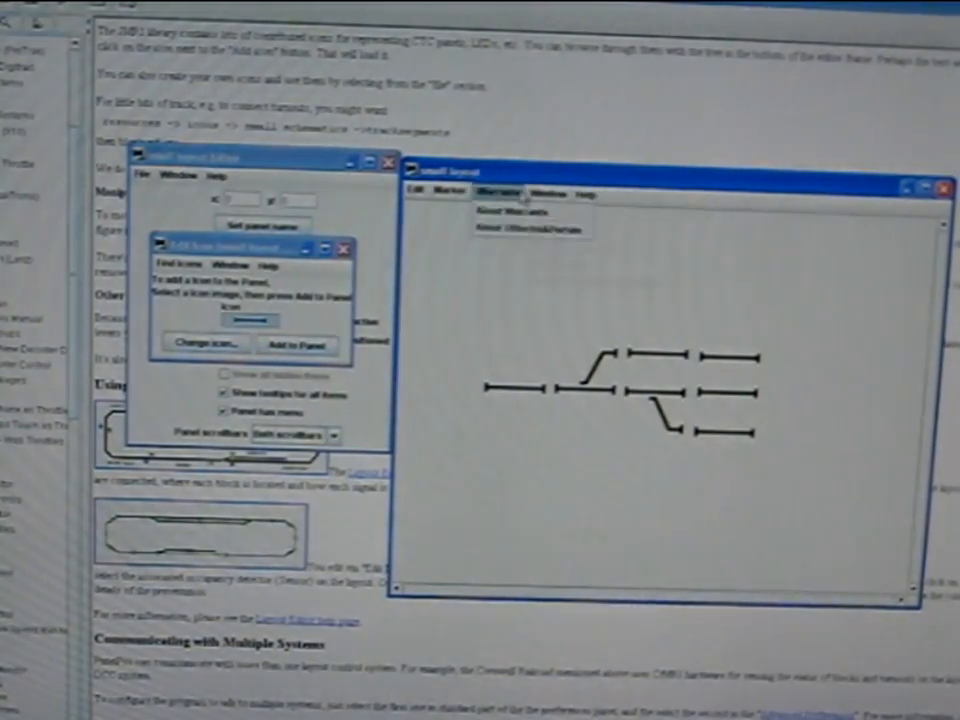
pyautogui.click(418, 192)
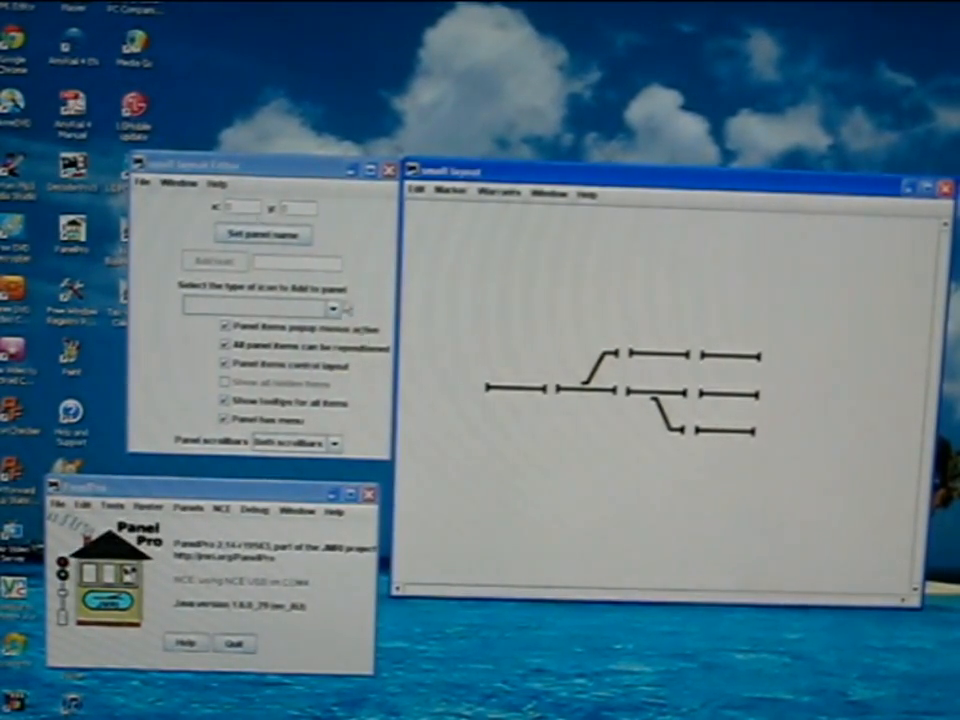
# - Save the panels to SmallLayout.xml, overwriting the existing file
pyautogui.click(146, 184)
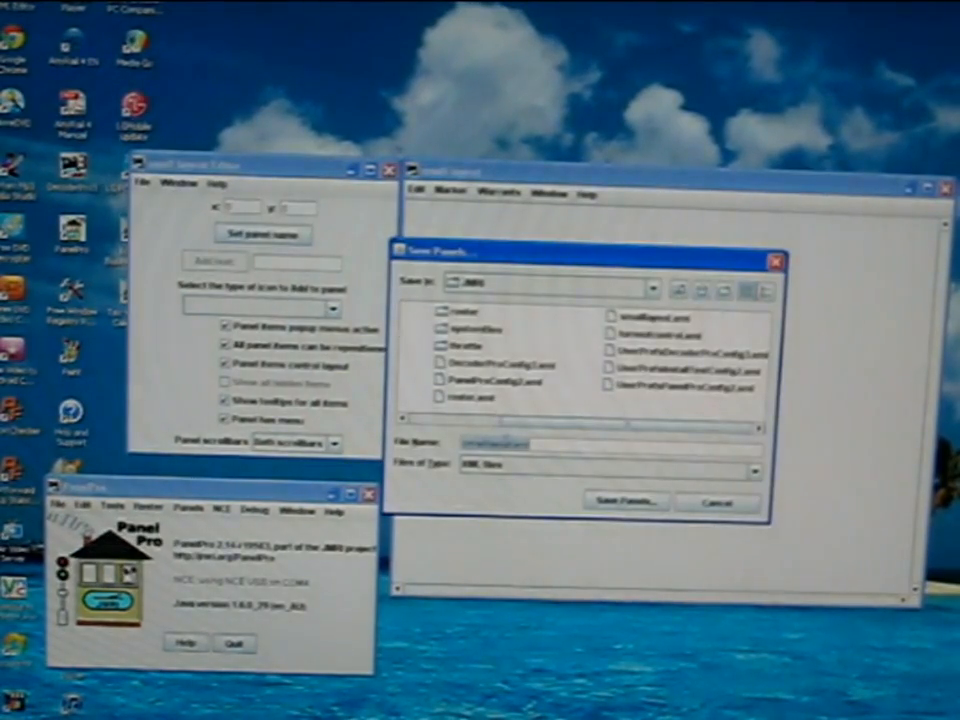
pyautogui.click(624, 500)
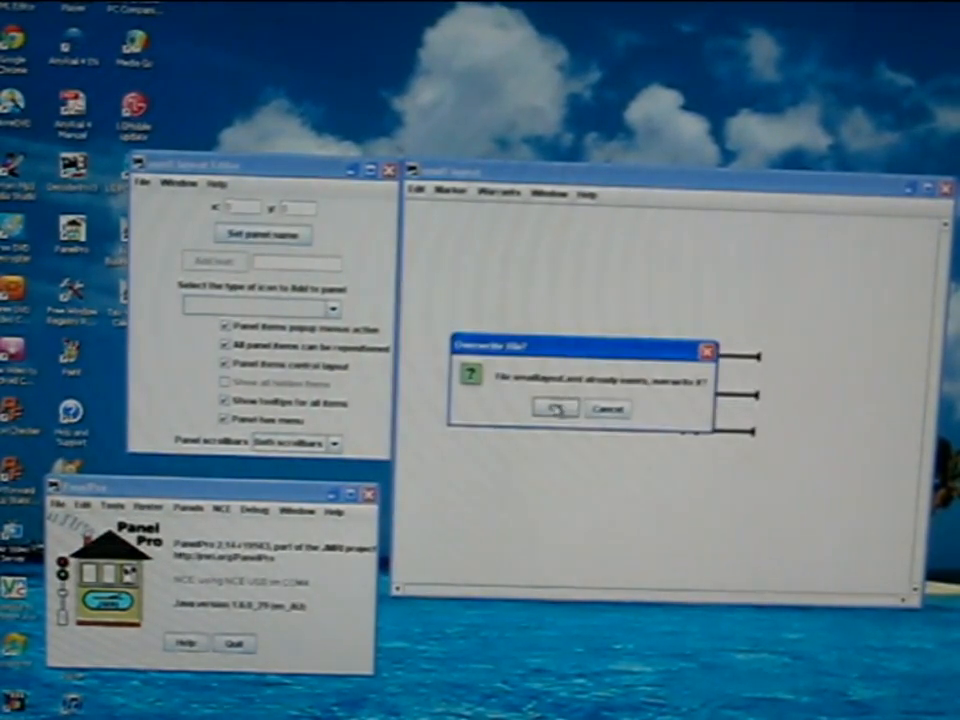
pyautogui.click(556, 408)
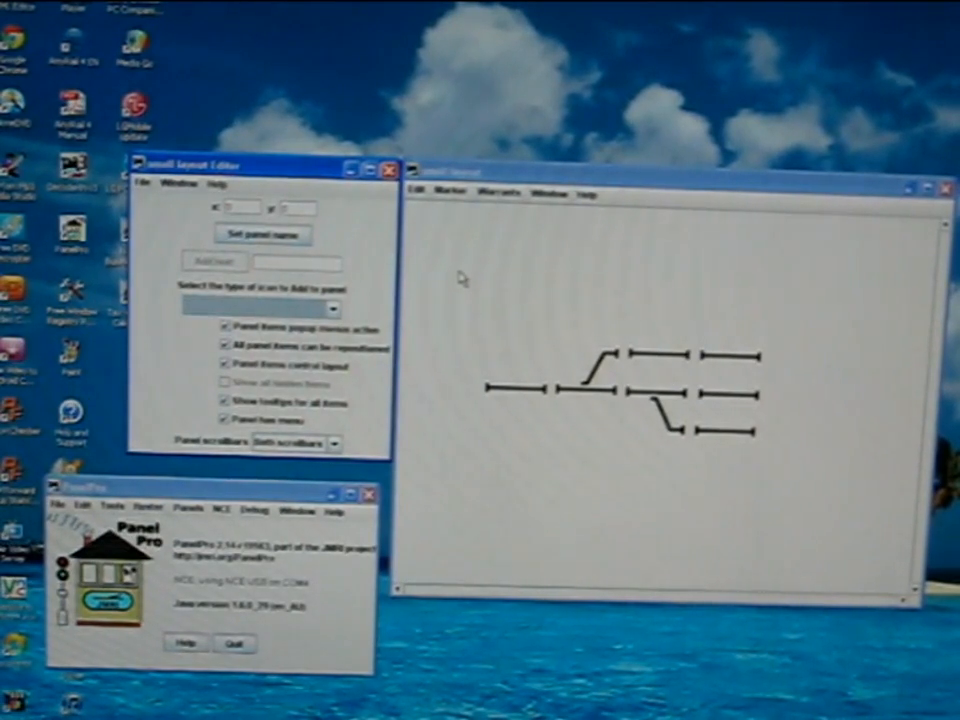